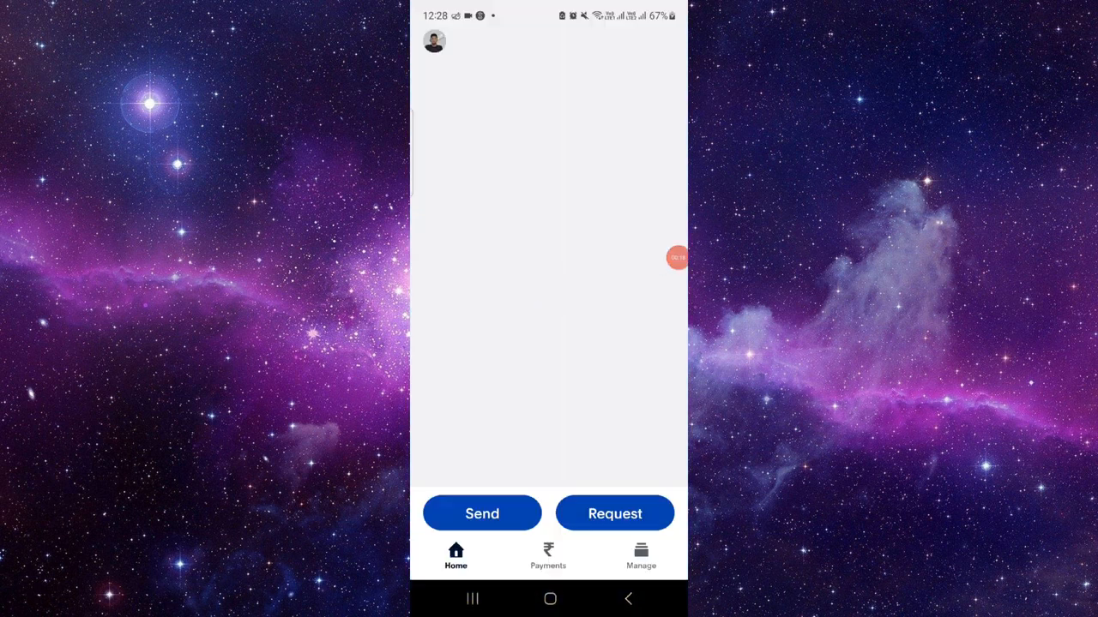
Step: Copy the PayPal.me link from the Request side of Payments via Share your link
{"action": "left_click", "coordinate": [547, 556]}
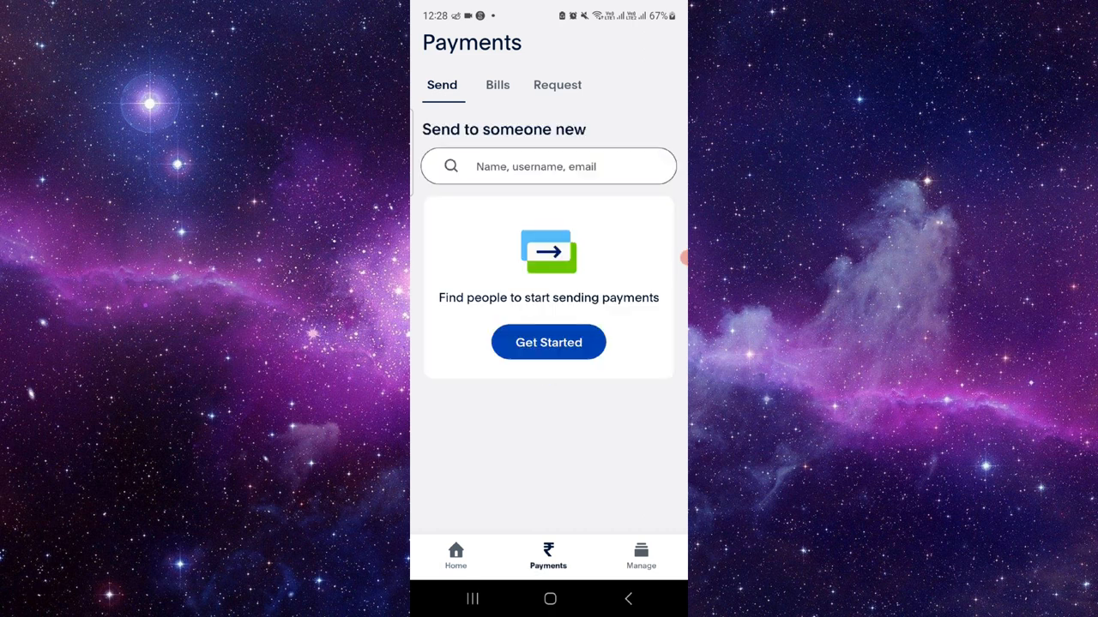
{"action": "left_click", "coordinate": [557, 86]}
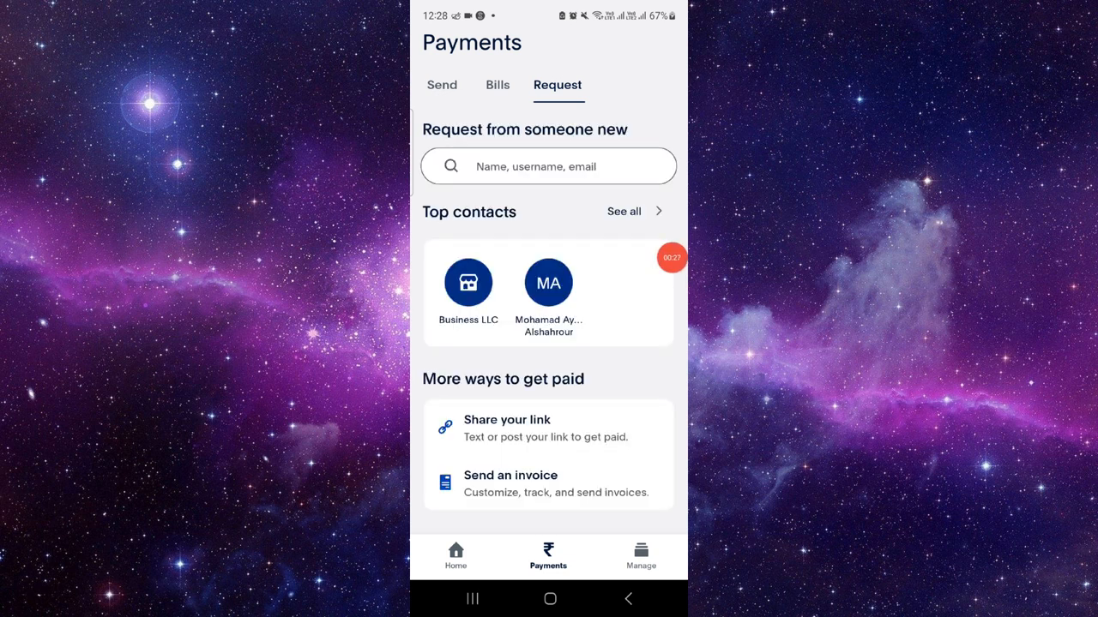
{"action": "scroll", "scroll_direction": "down", "scroll_amount": 3}
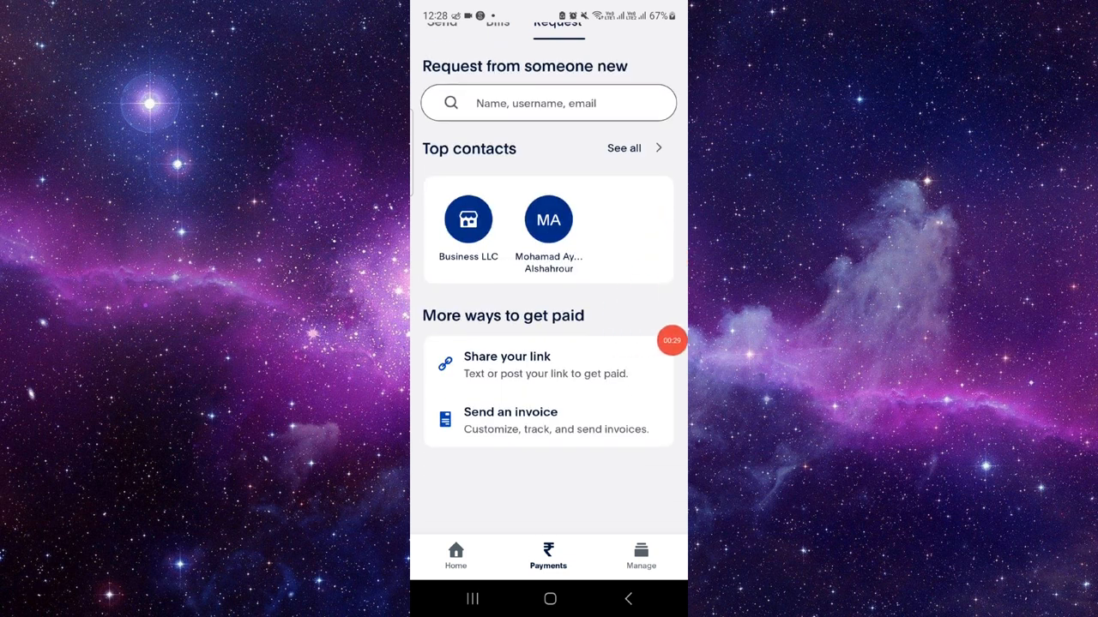
{"action": "left_click", "coordinate": [506, 356]}
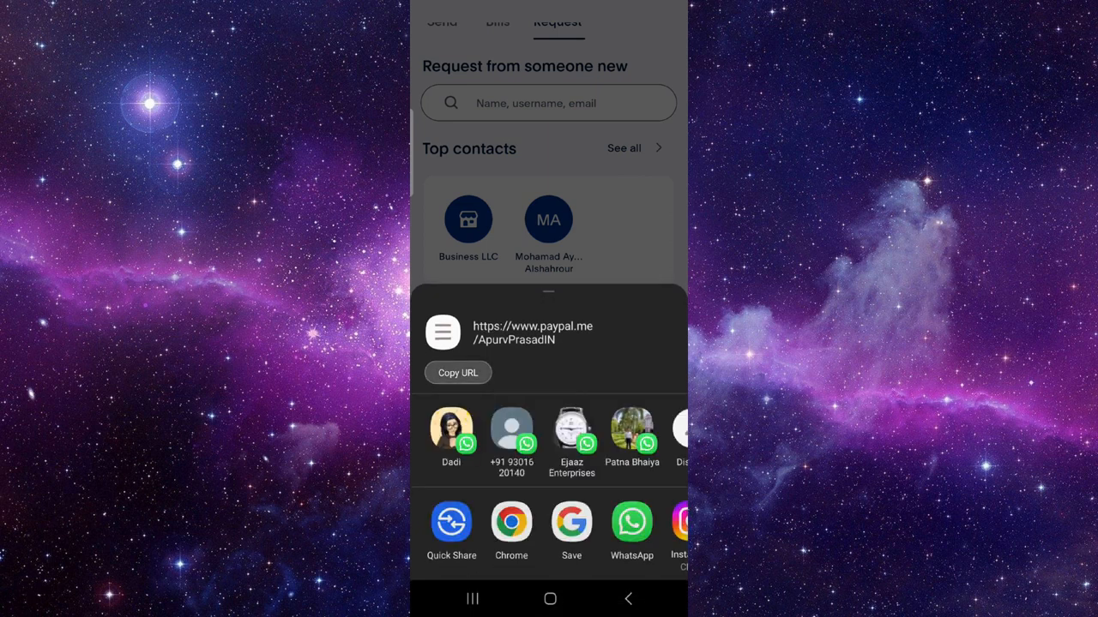
{"action": "left_click", "coordinate": [456, 374]}
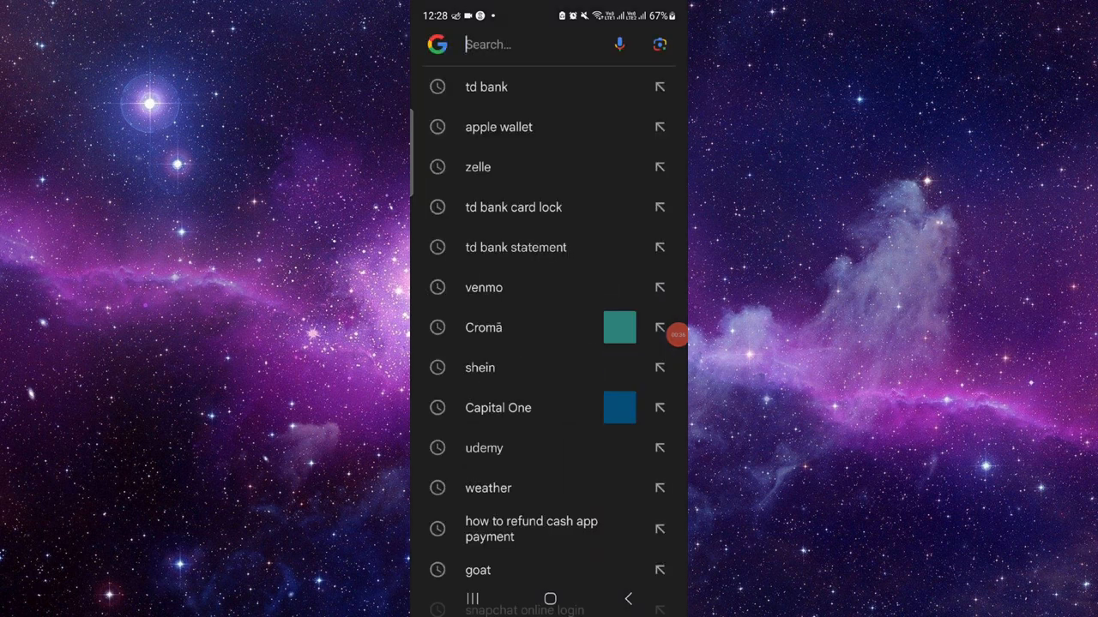
{"action": "type", "text": "qr code m"}
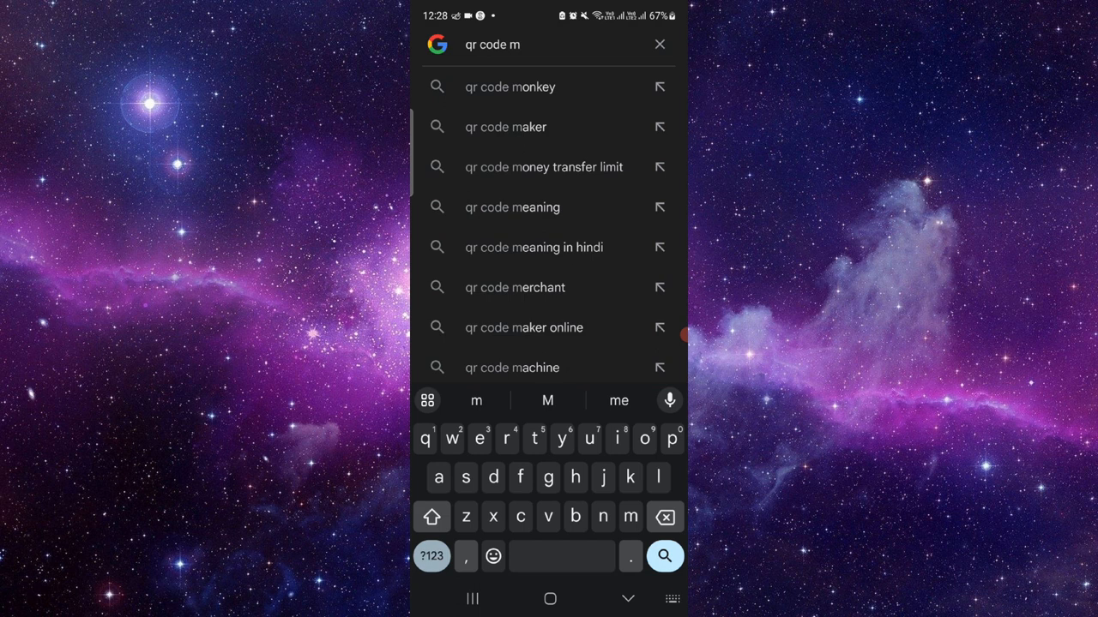
{"action": "left_click", "coordinate": [504, 127]}
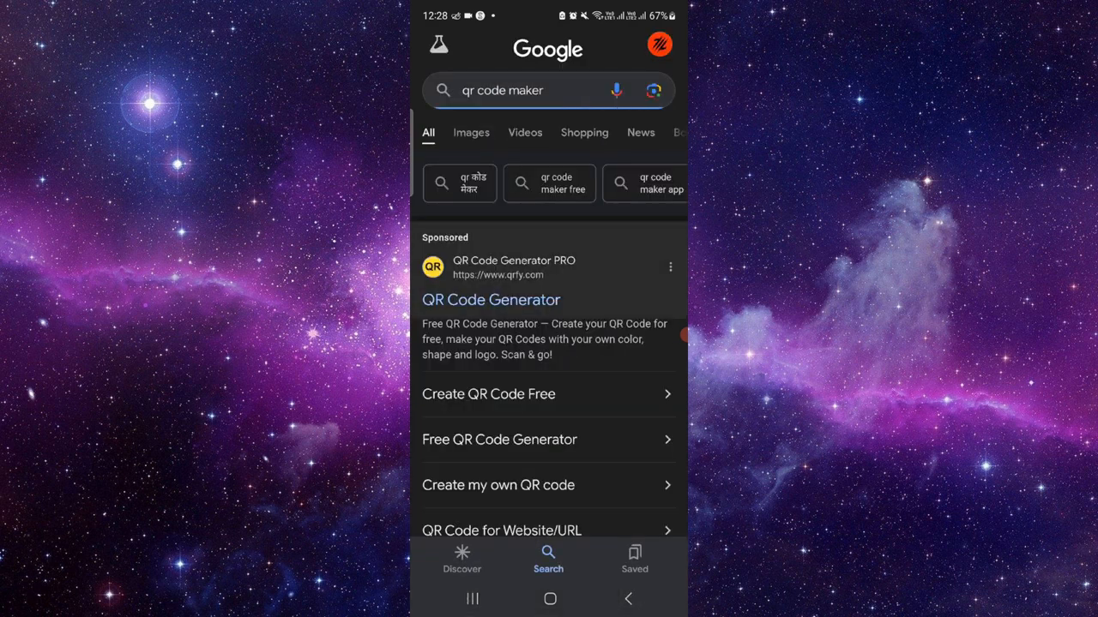
{"action": "left_click", "coordinate": [491, 300]}
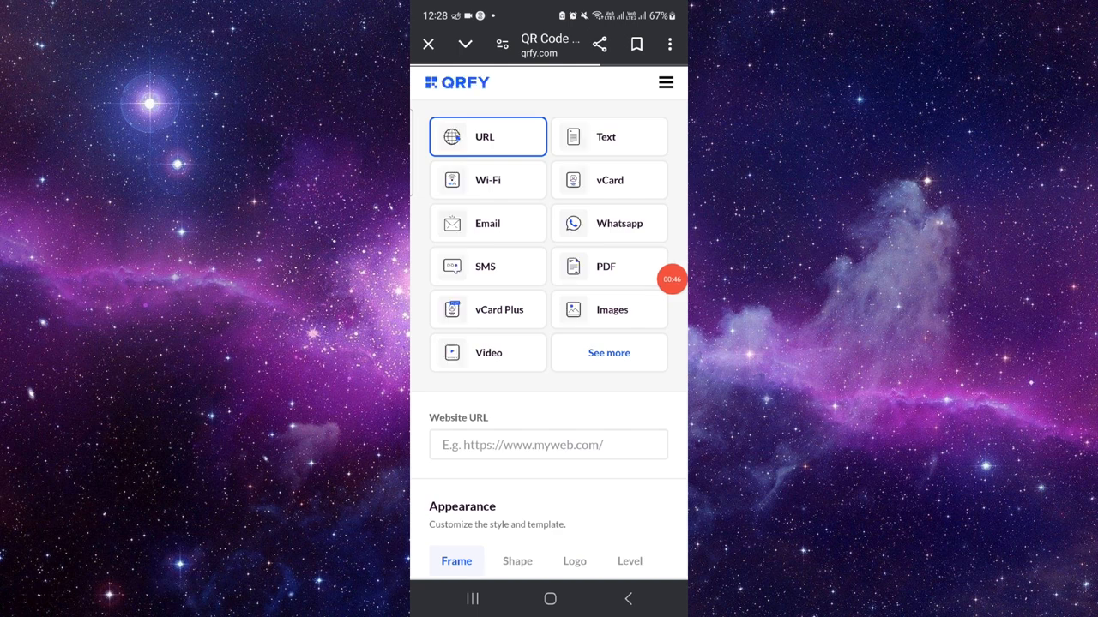
{"action": "type", "text": "https://www.paypal.me/ApurvPrasadIN"}
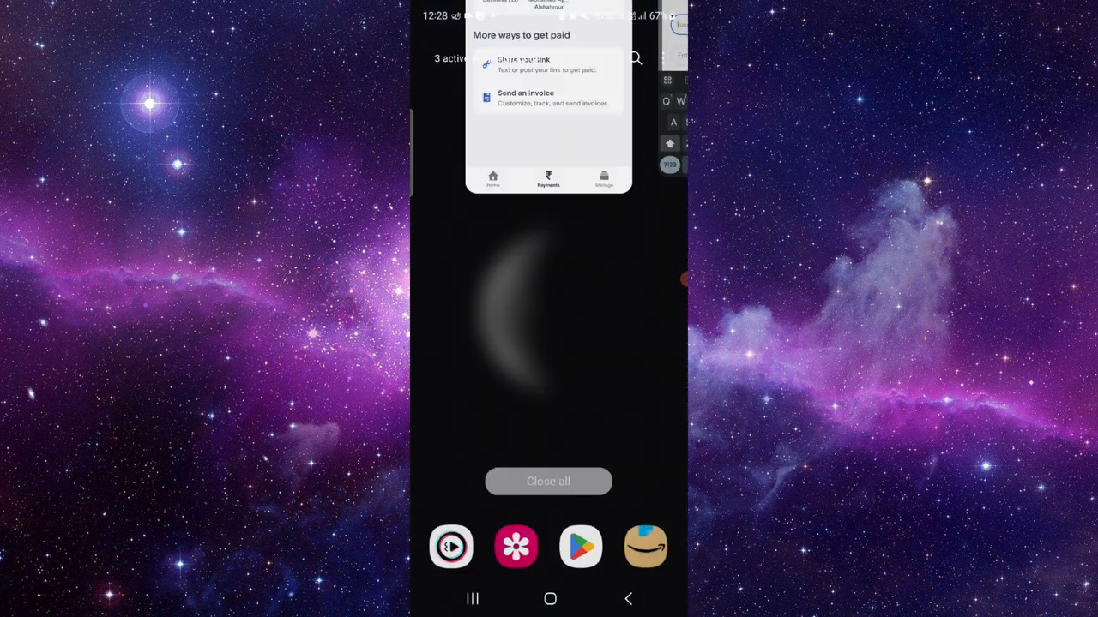
{"action": "left_click", "coordinate": [547, 481]}
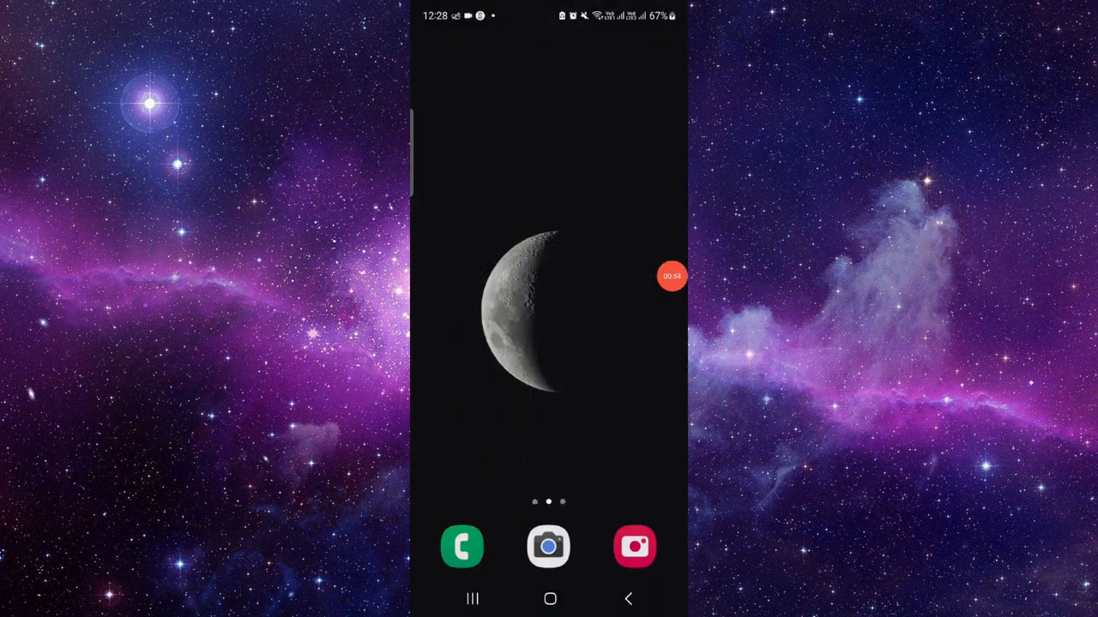